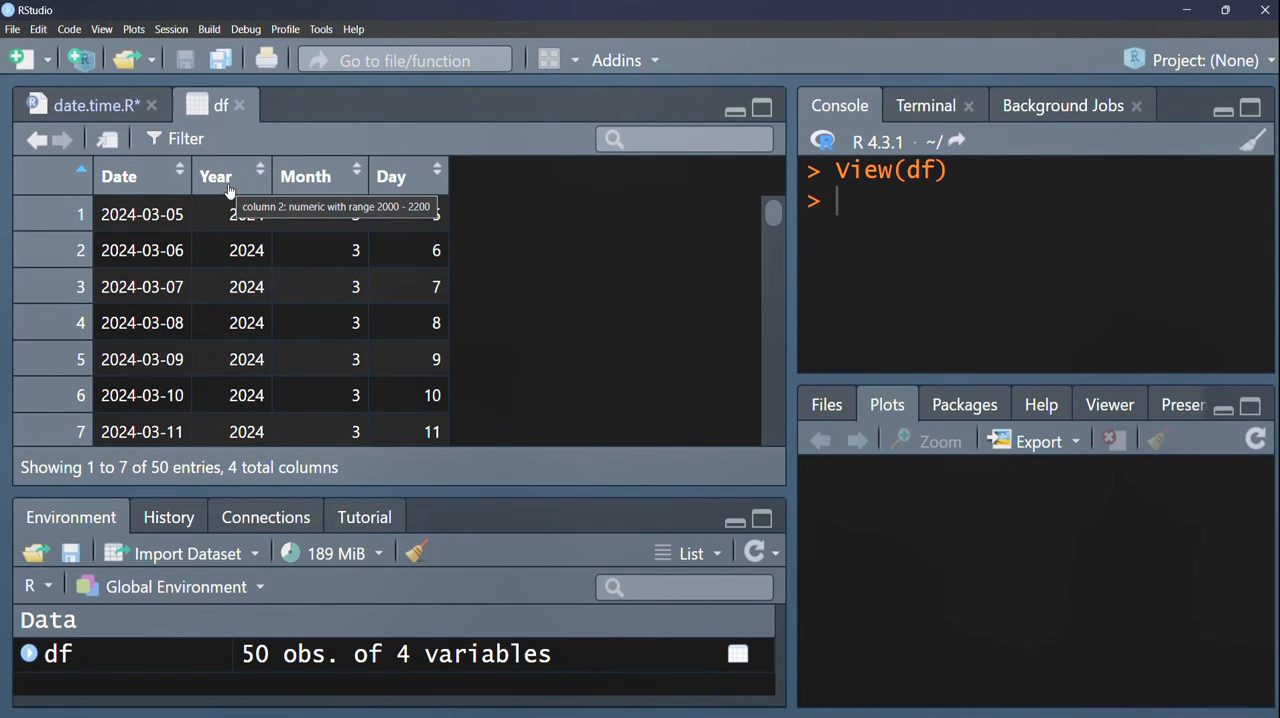
pyautogui.moveTo(312, 256)
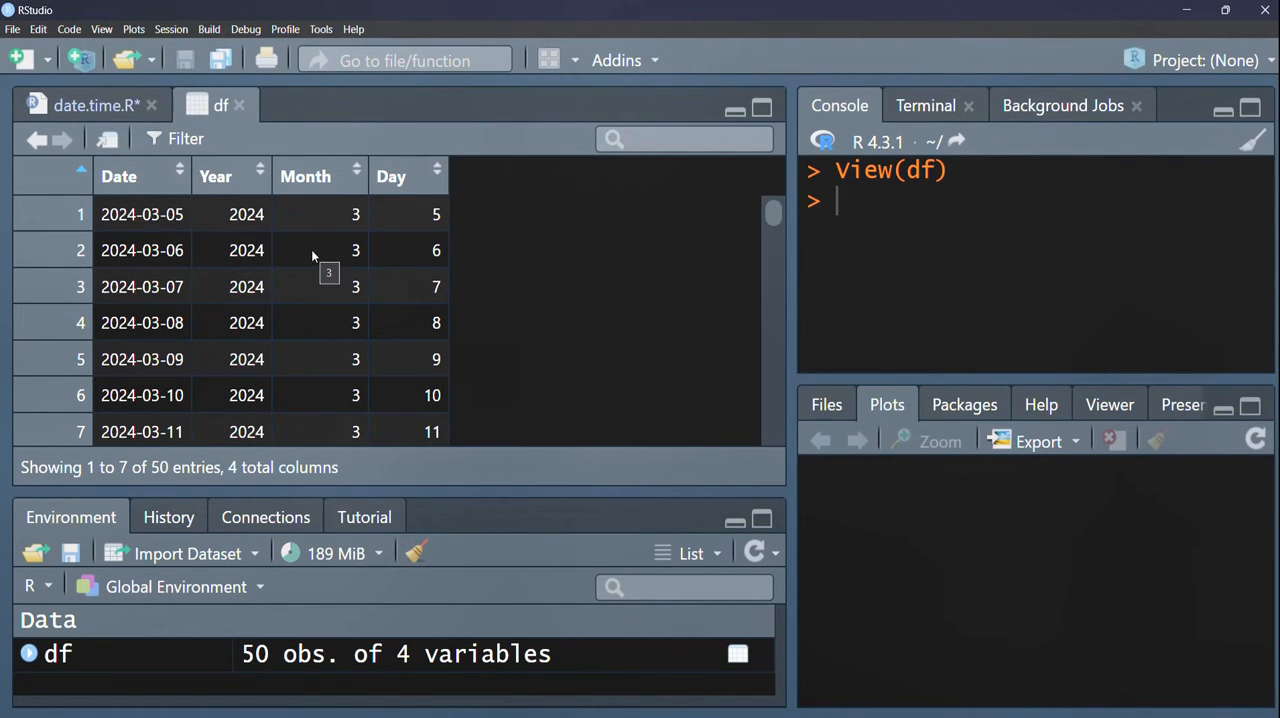
pyautogui.moveTo(360, 188)
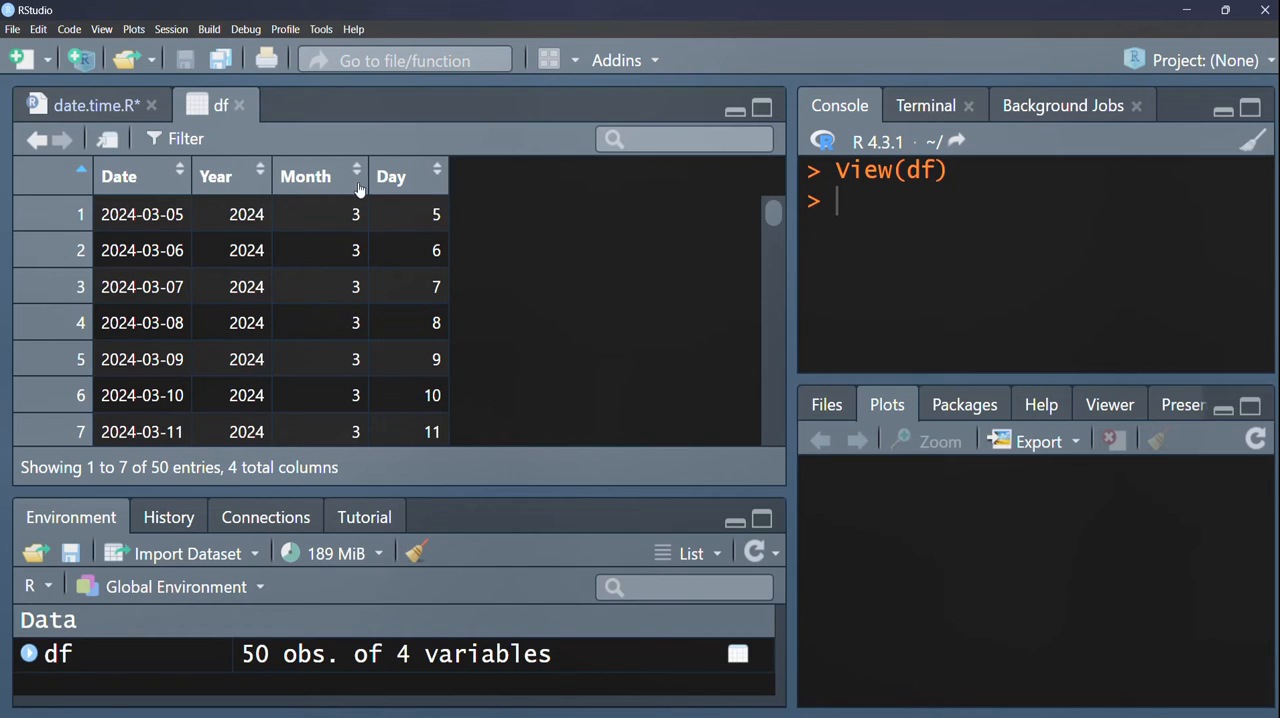
pyautogui.moveTo(184, 212)
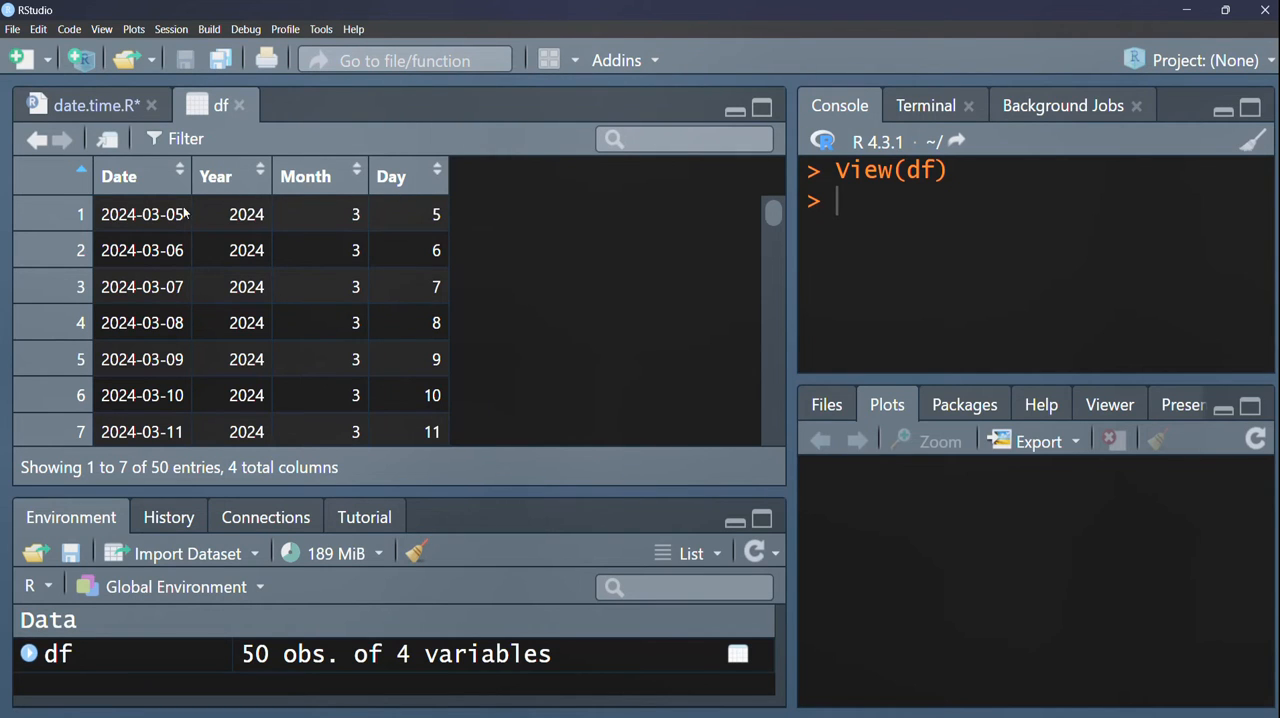
pyautogui.moveTo(142, 214)
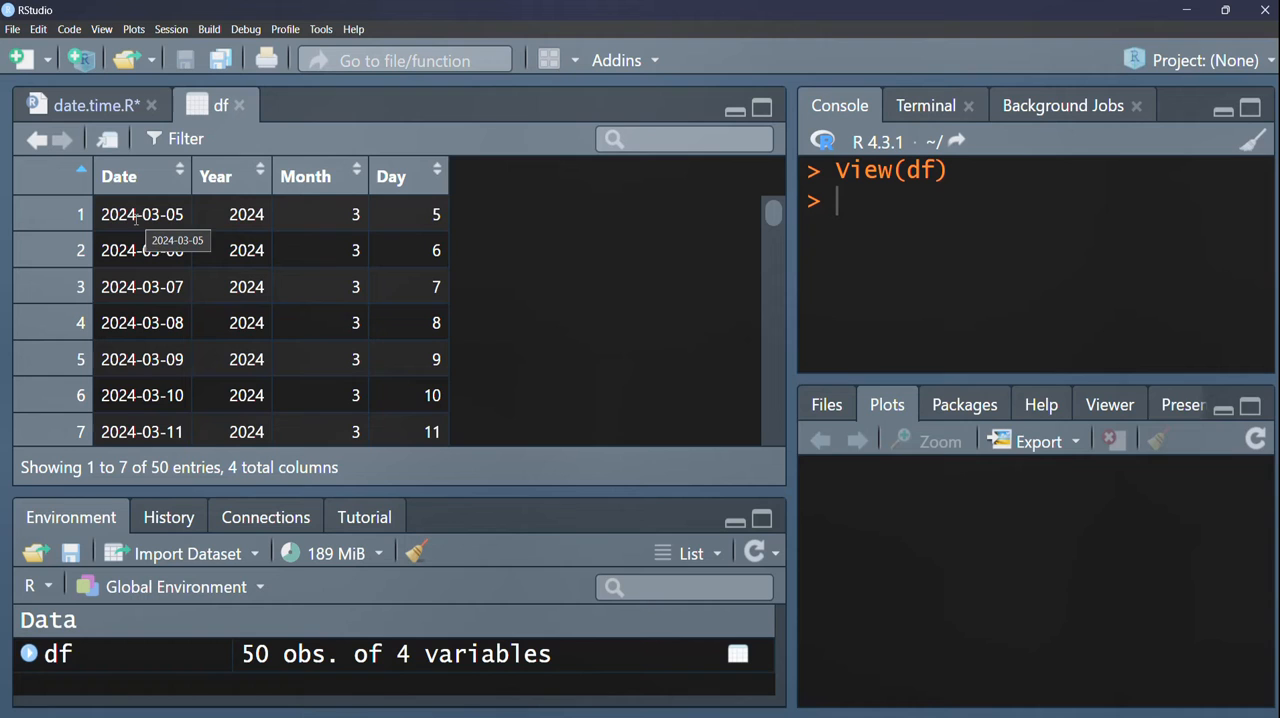
pyautogui.moveTo(308, 264)
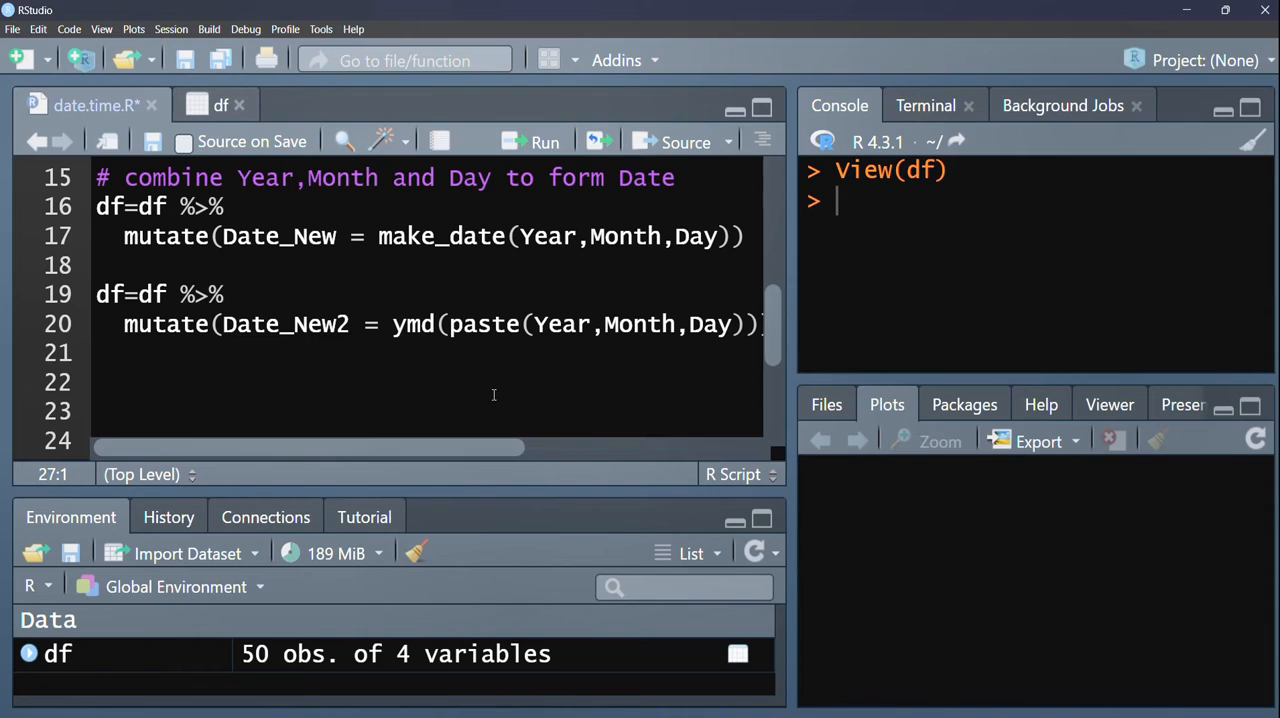
pyautogui.moveTo(432, 344)
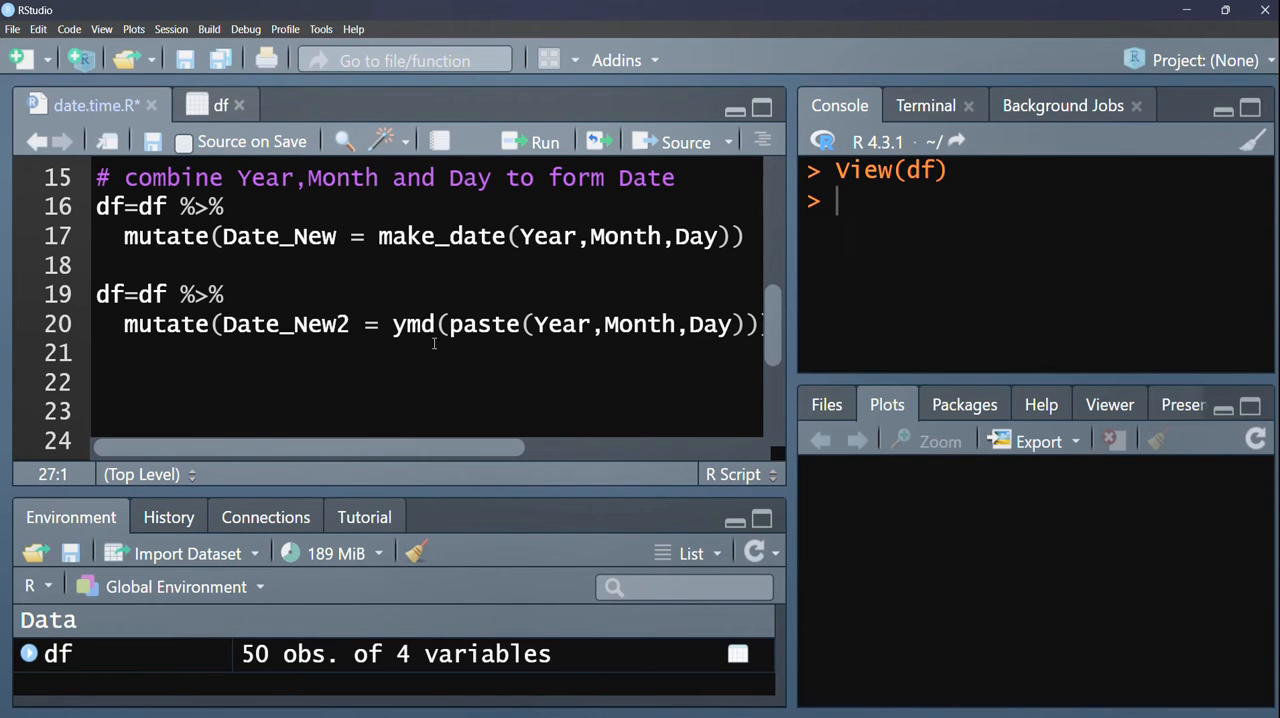
pyautogui.moveTo(448, 254)
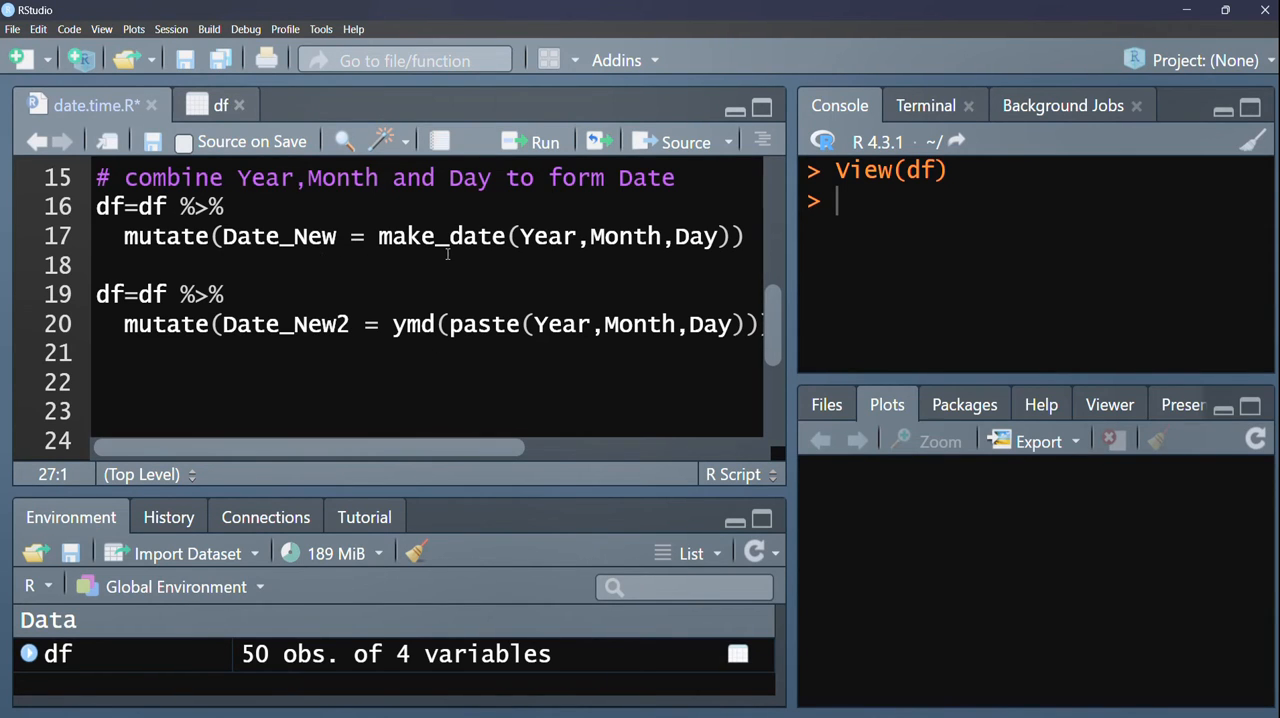
pyautogui.moveTo(556, 256)
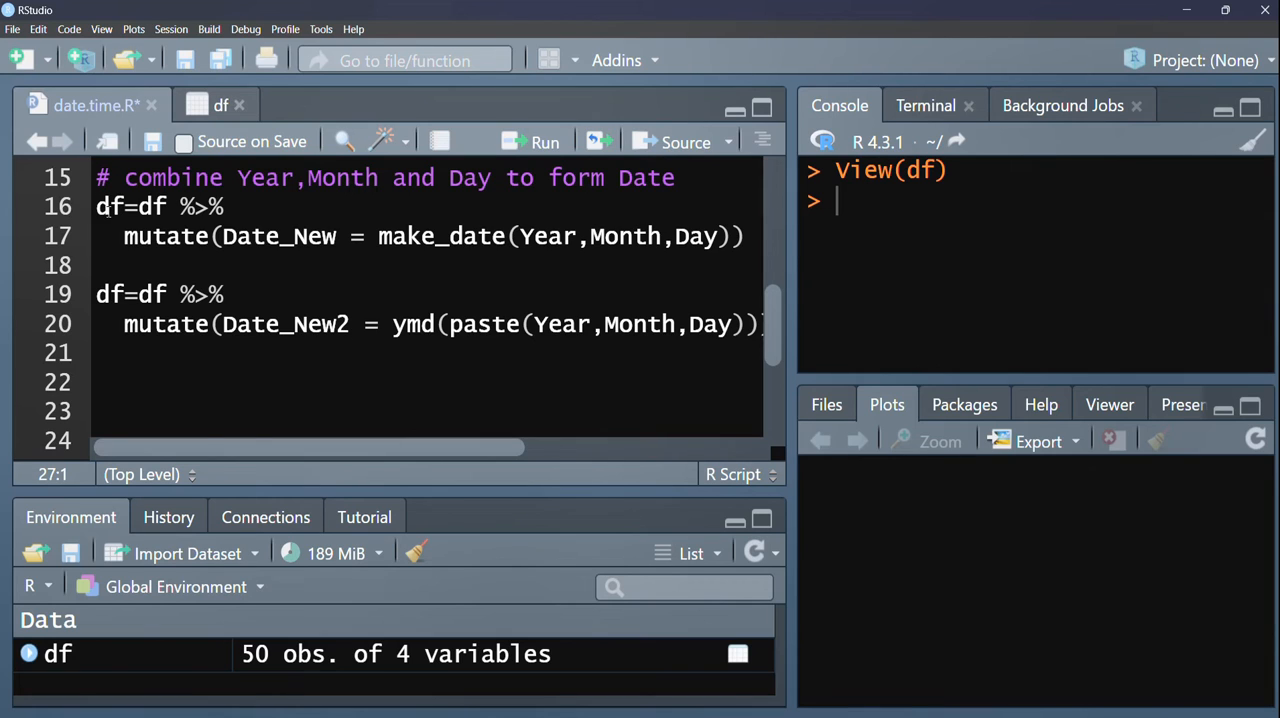
# Step: Place the cursor on the make_date mutate statement that creates Date_New
pyautogui.click(336, 236)
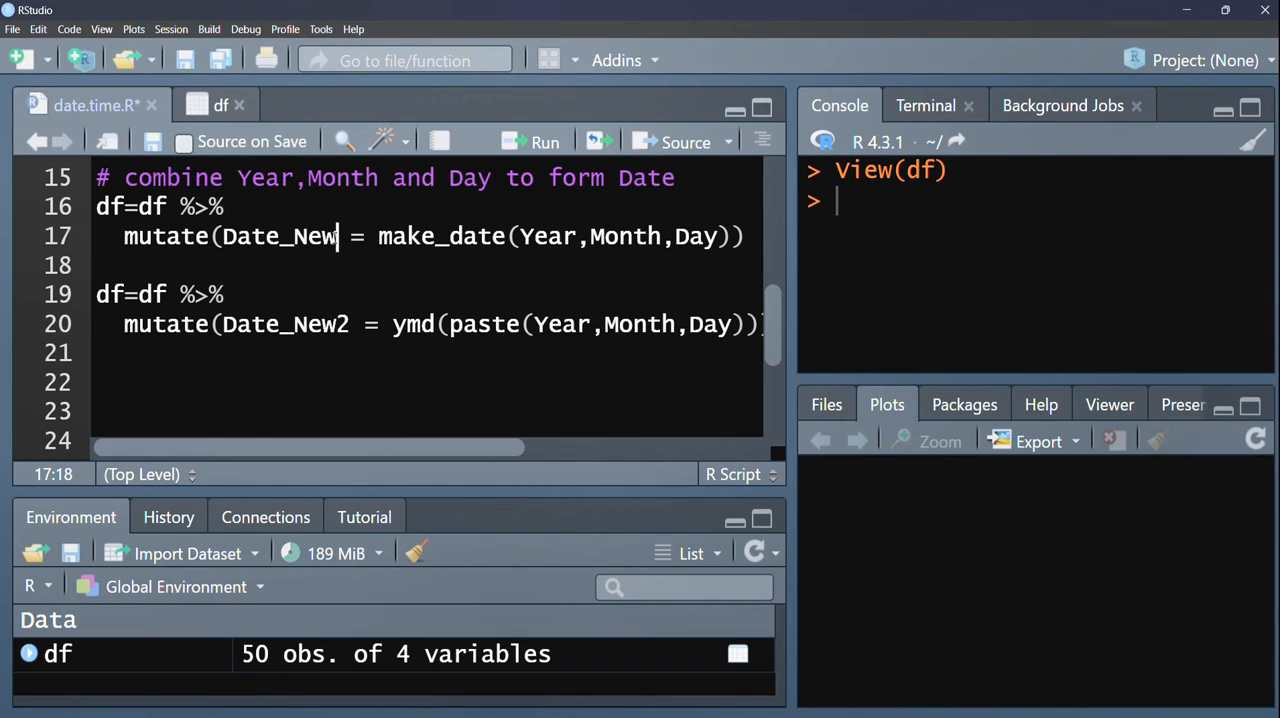
# Step: Run the make_date mutate so df gains a Date_New column, then view df
pyautogui.click(544, 140)
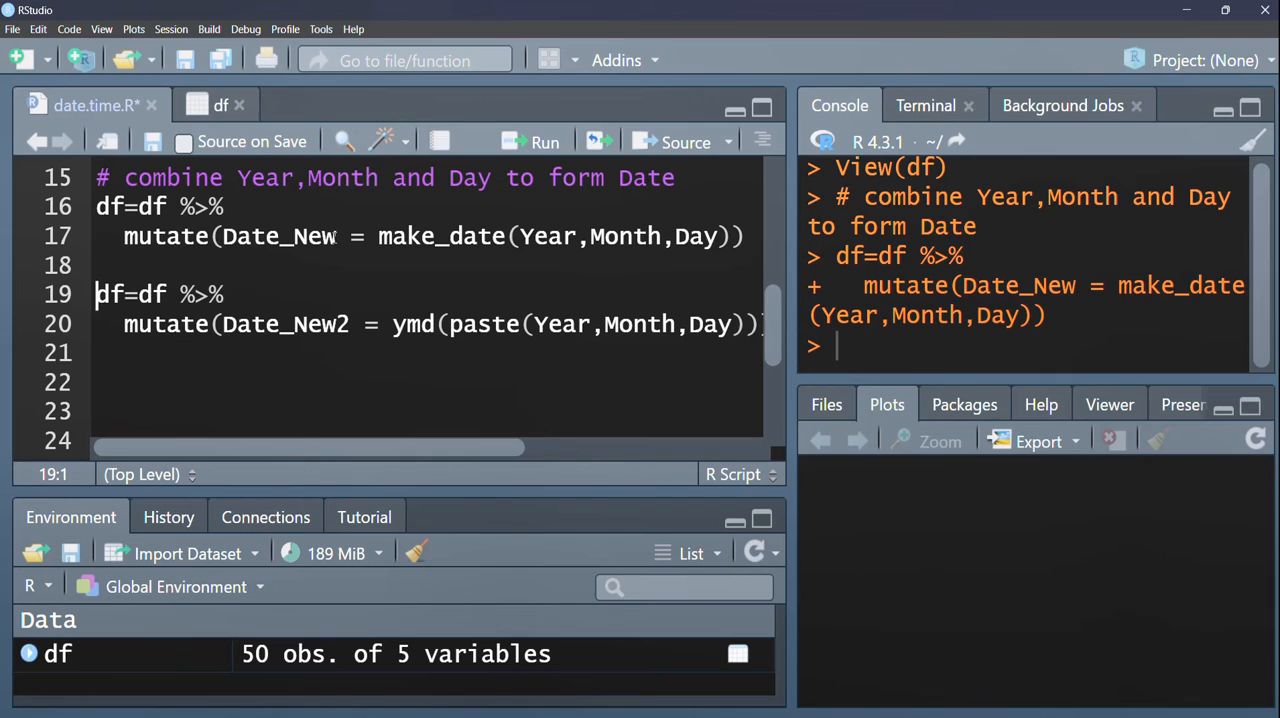
pyautogui.click(738, 650)
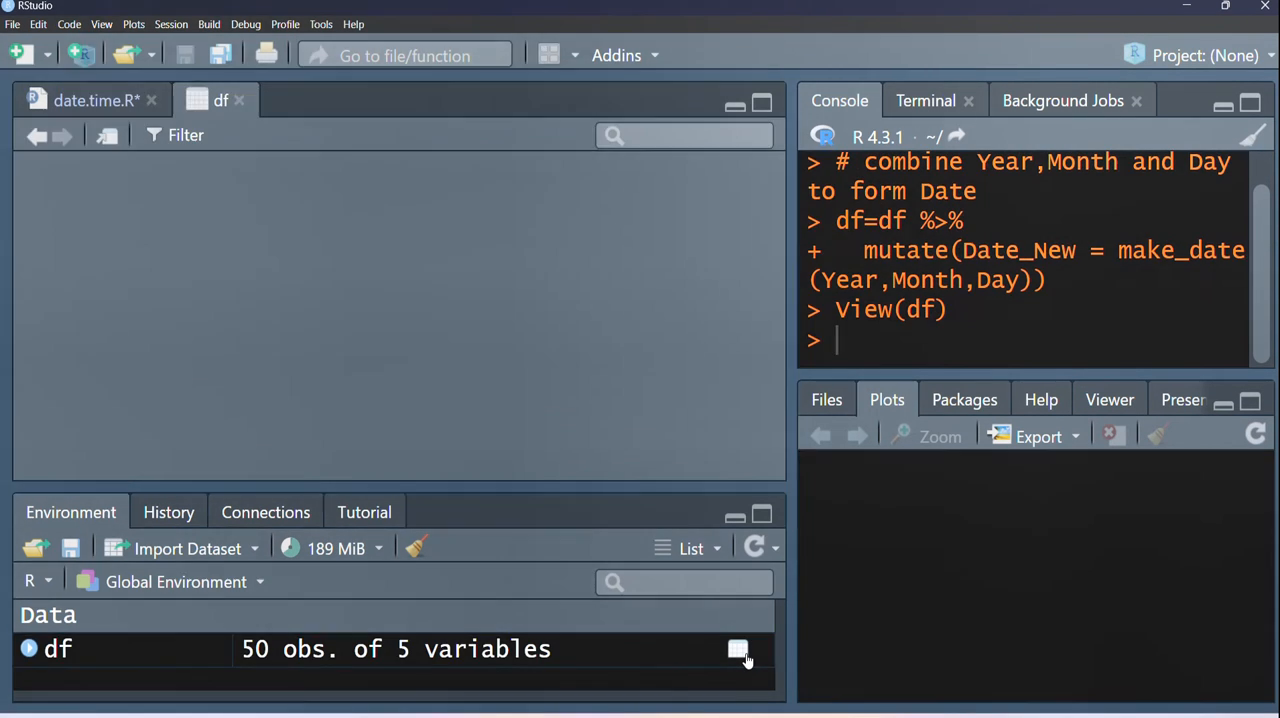
pyautogui.click(738, 648)
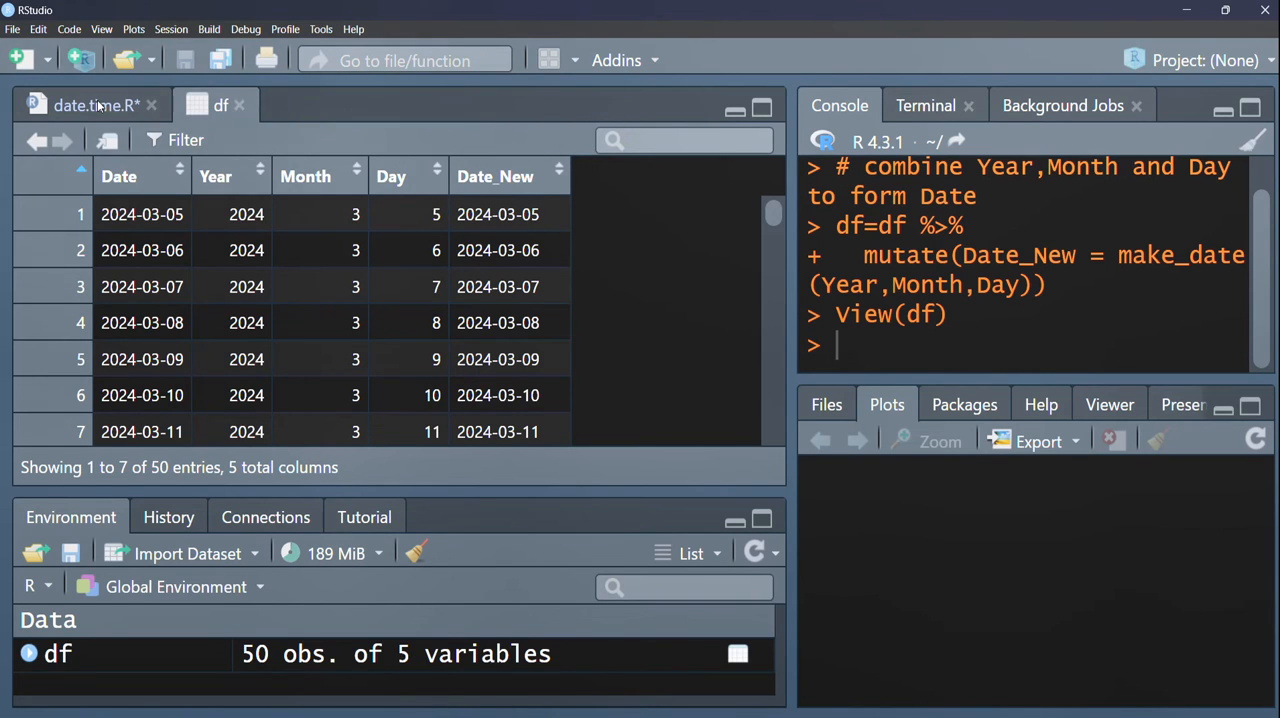
# Step: Return to date.time.R and place the cursor on the ymd(paste) Date_New2 statement
pyautogui.click(90, 104)
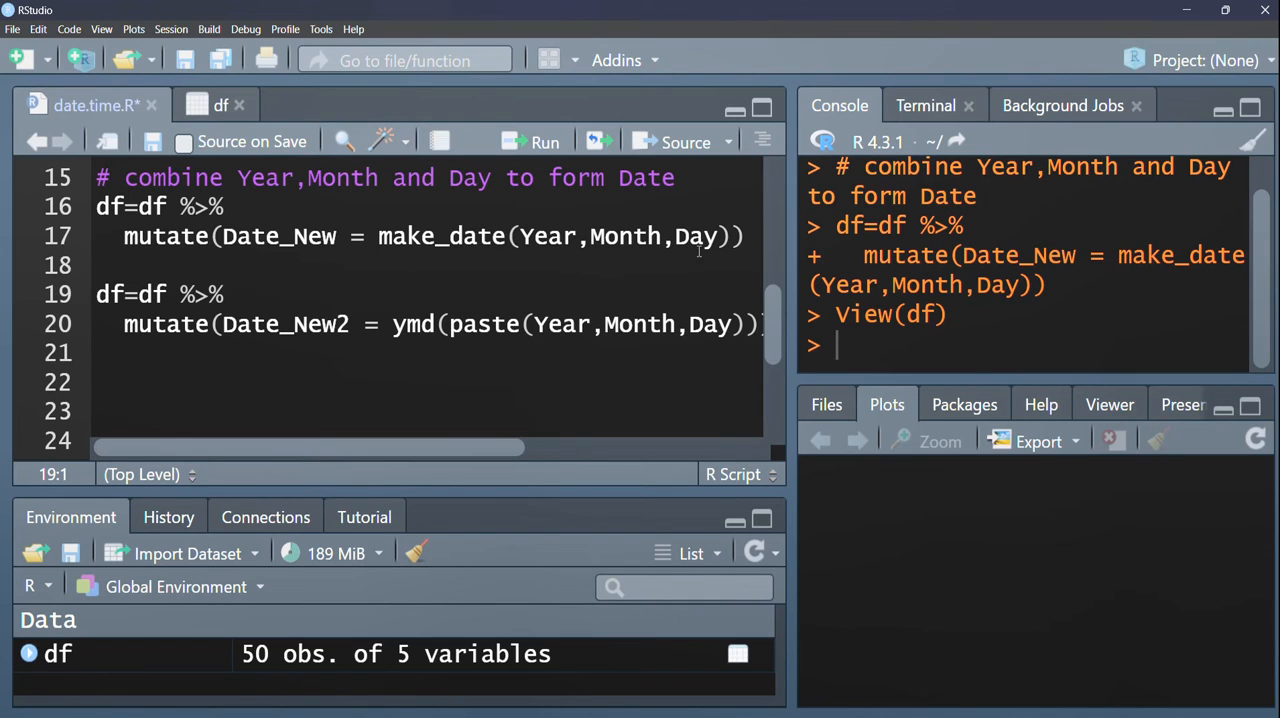
pyautogui.click(98, 292)
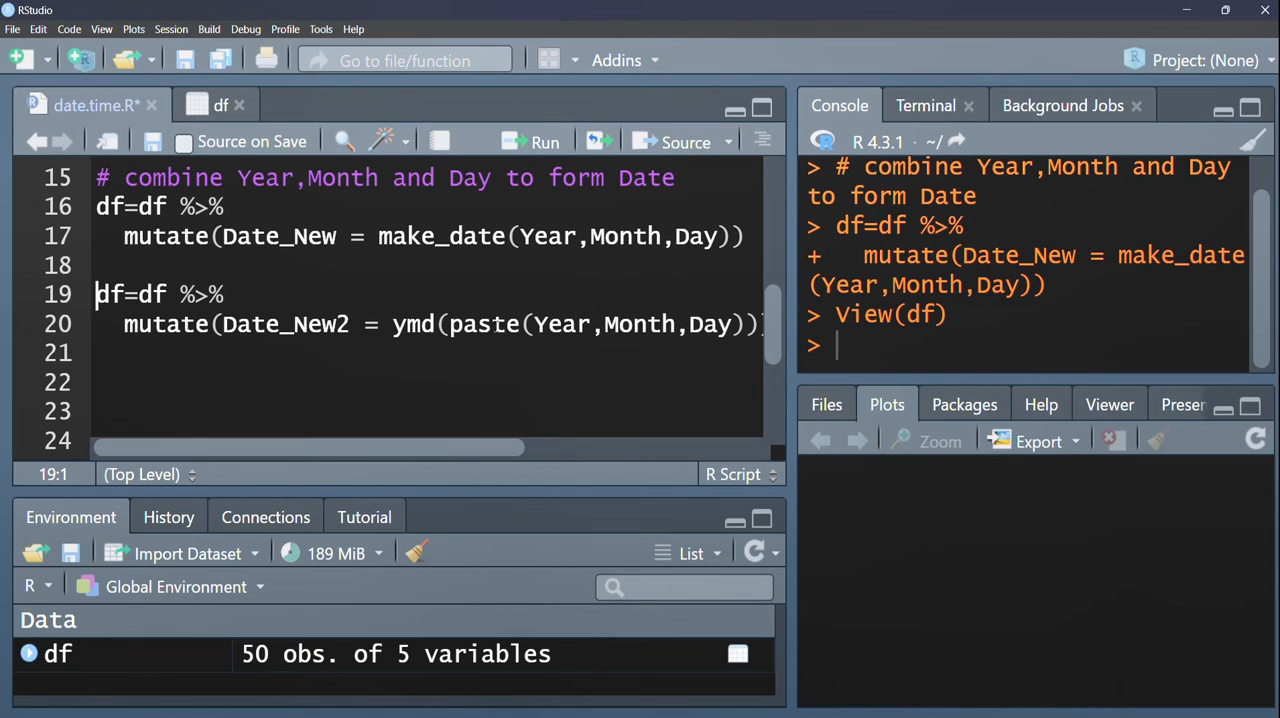
pyautogui.moveTo(608, 348)
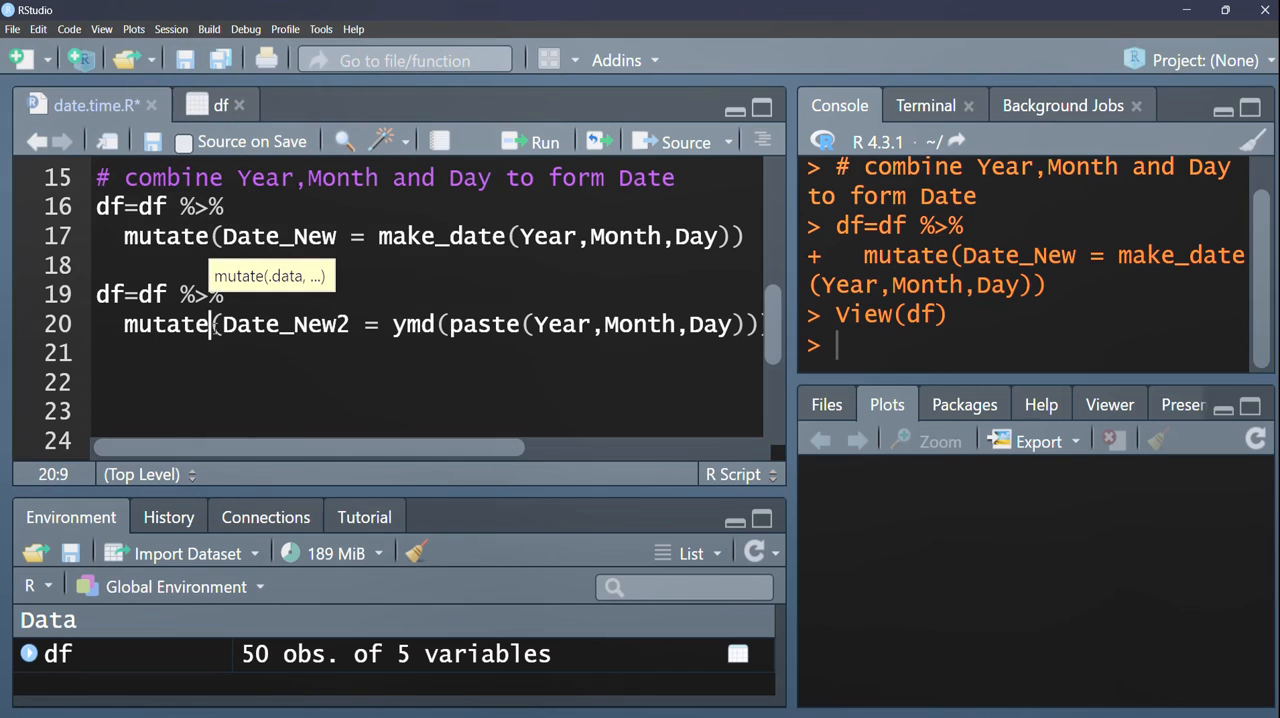
pyautogui.moveTo(326, 352)
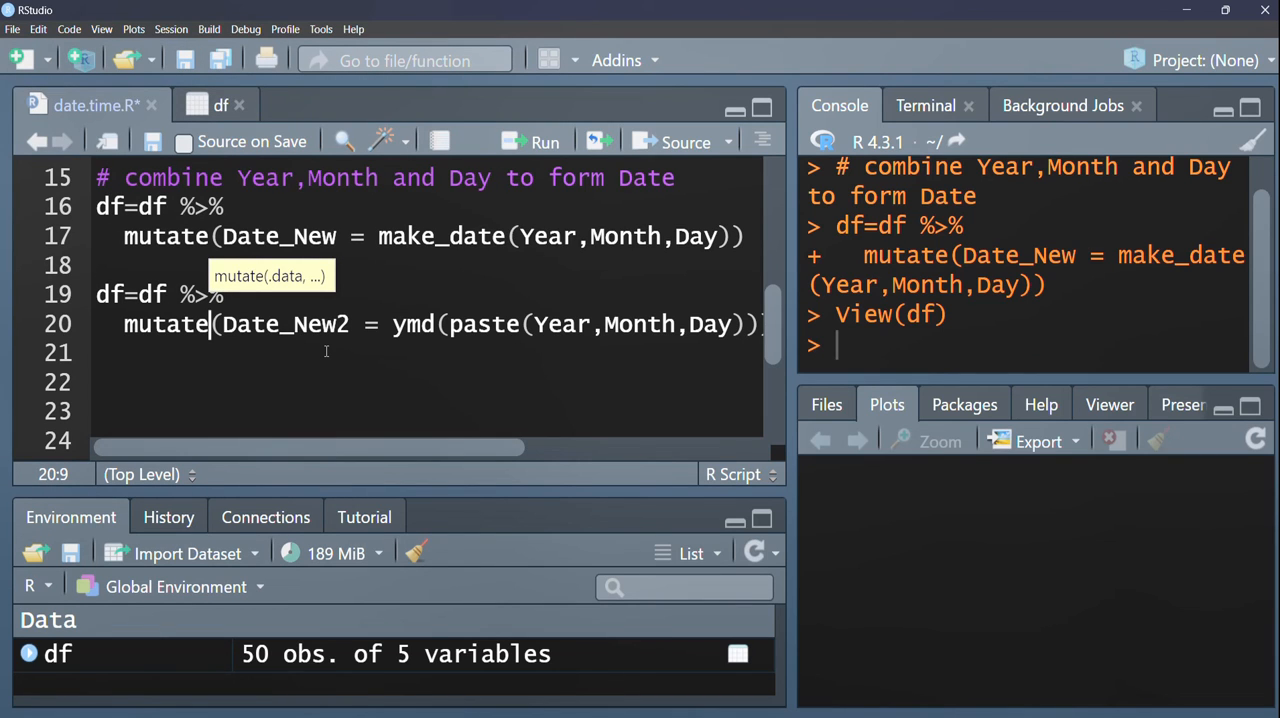
# Step: Run the ymd(paste) mutate so df gains a Date_New2 column matching Date_New
pyautogui.click(544, 136)
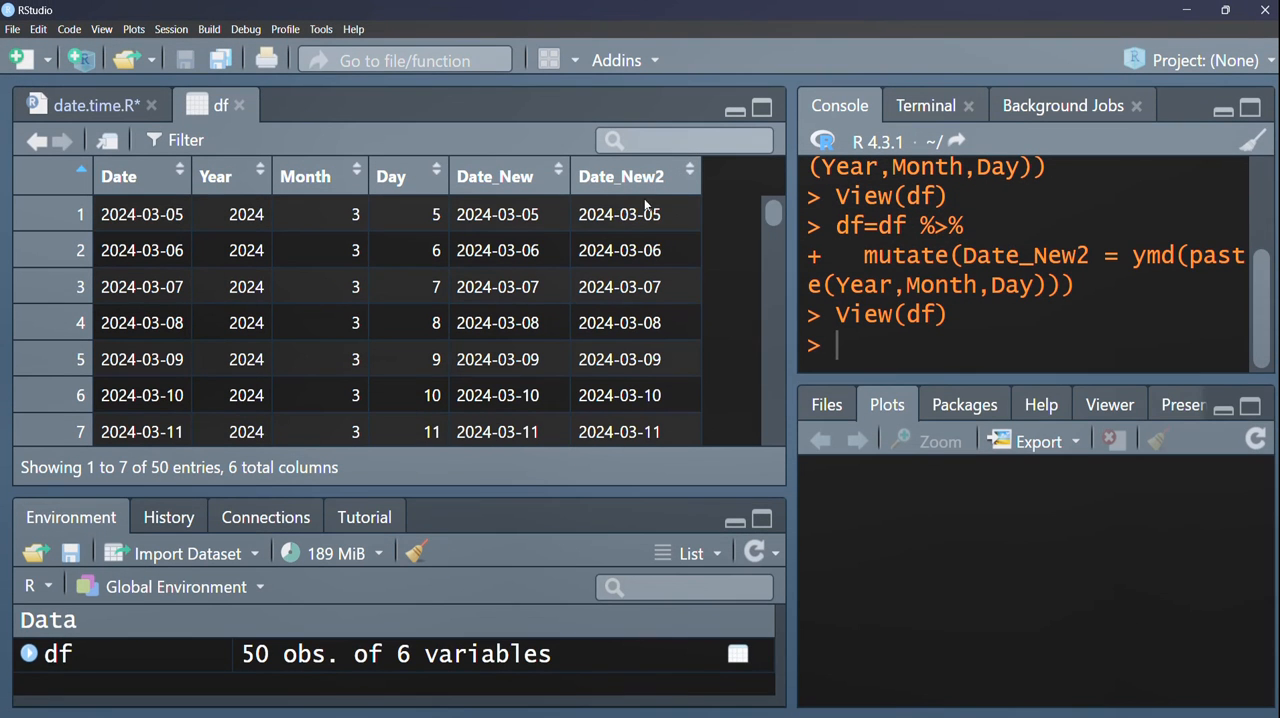
pyautogui.moveTo(668, 220)
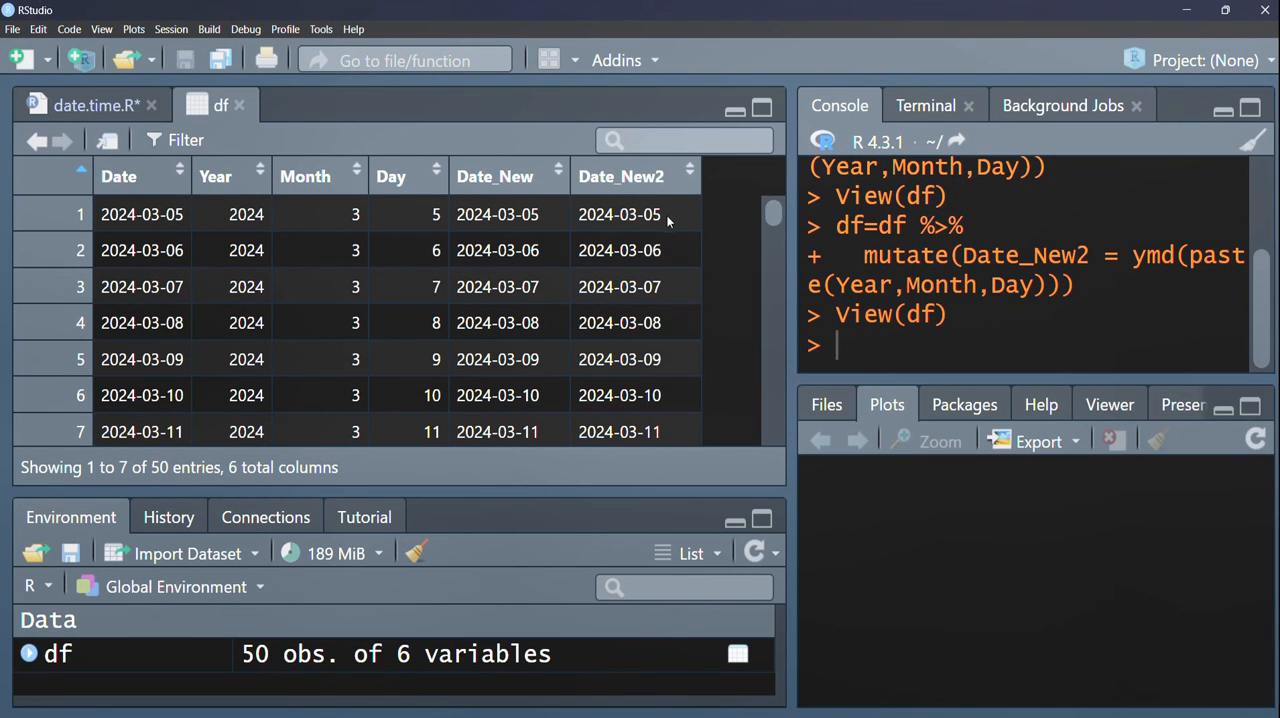